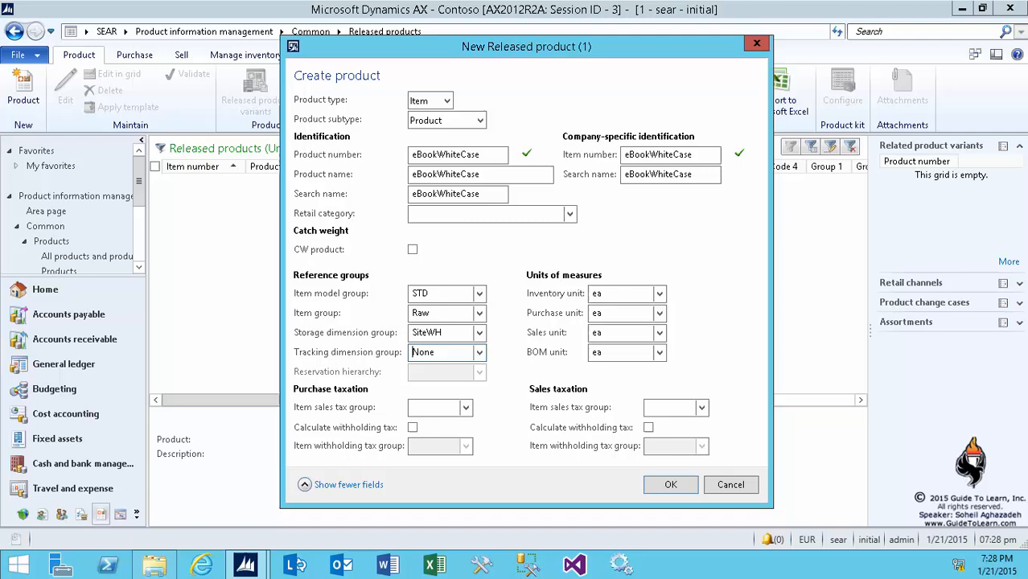
pyautogui.moveTo(509, 430)
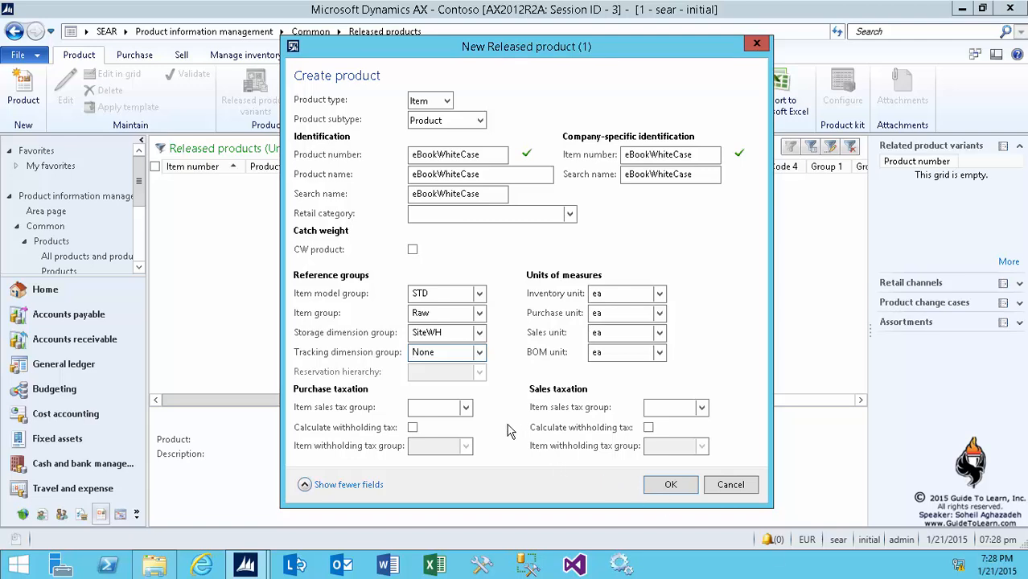
pyautogui.moveTo(660, 465)
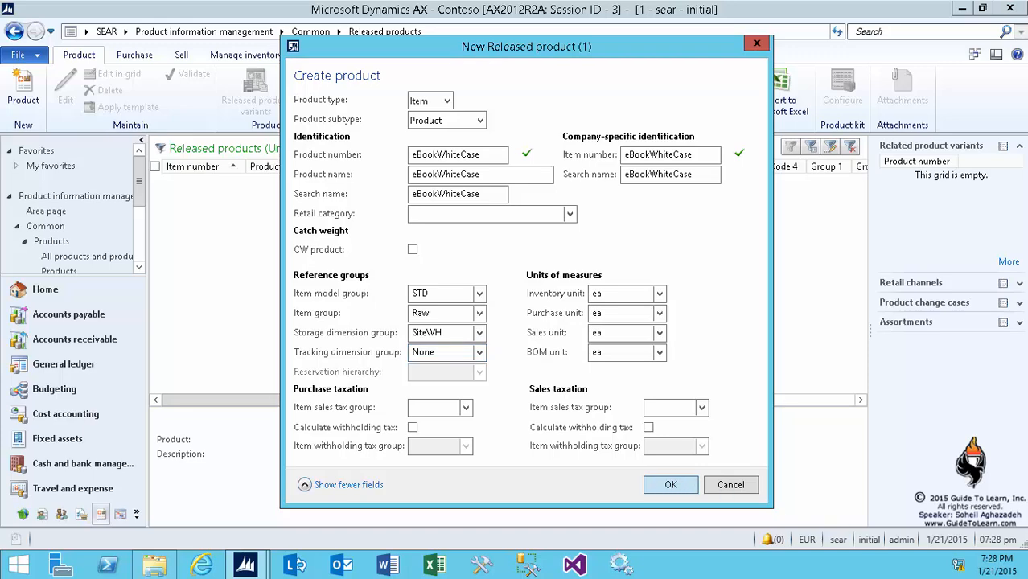
# Finish creating eBookWhiteCase, run Validate on it and dismiss the Infolog confirming all required fields are set.
pyautogui.click(671, 484)
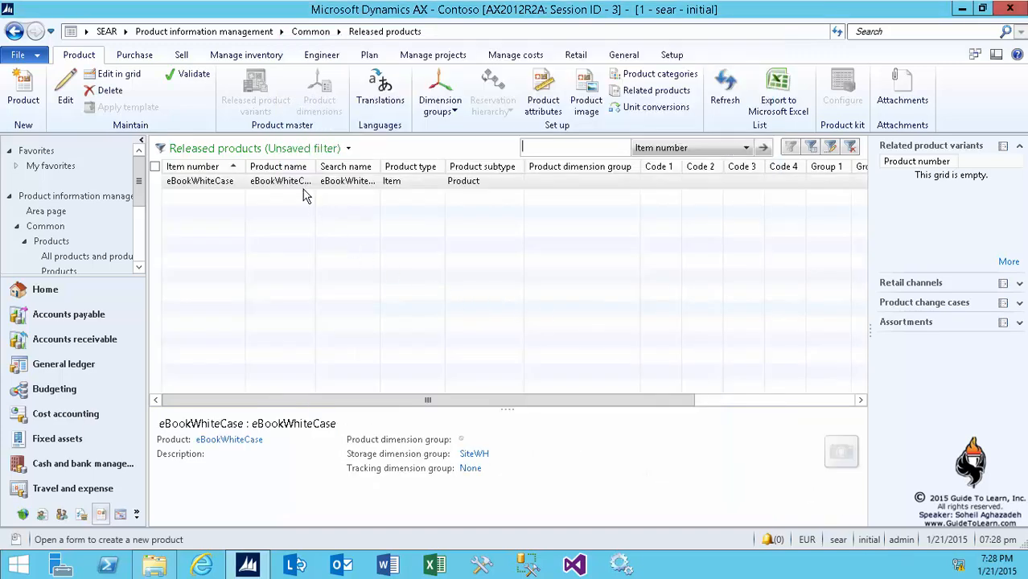
pyautogui.click(280, 180)
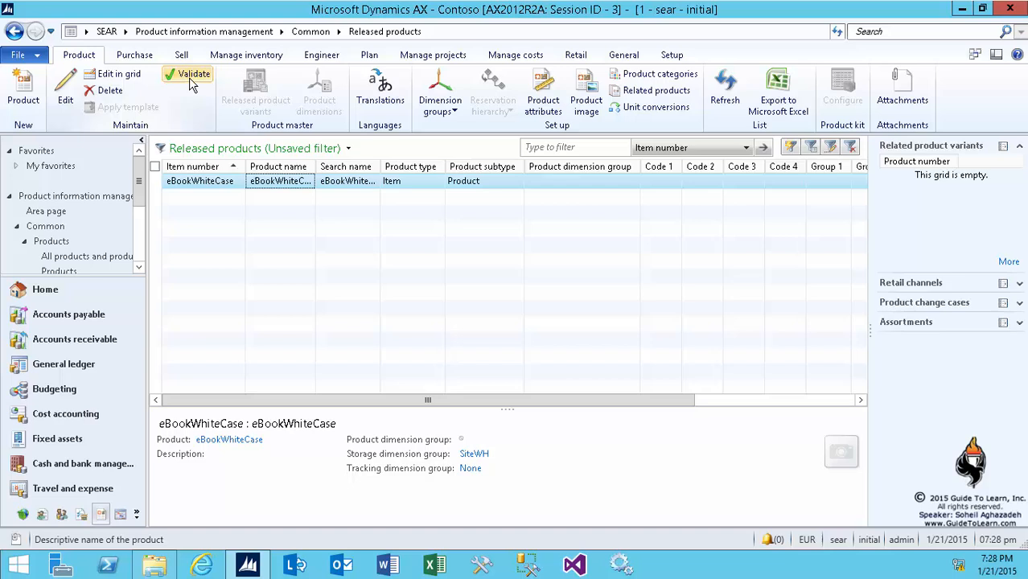
pyautogui.moveTo(190, 84)
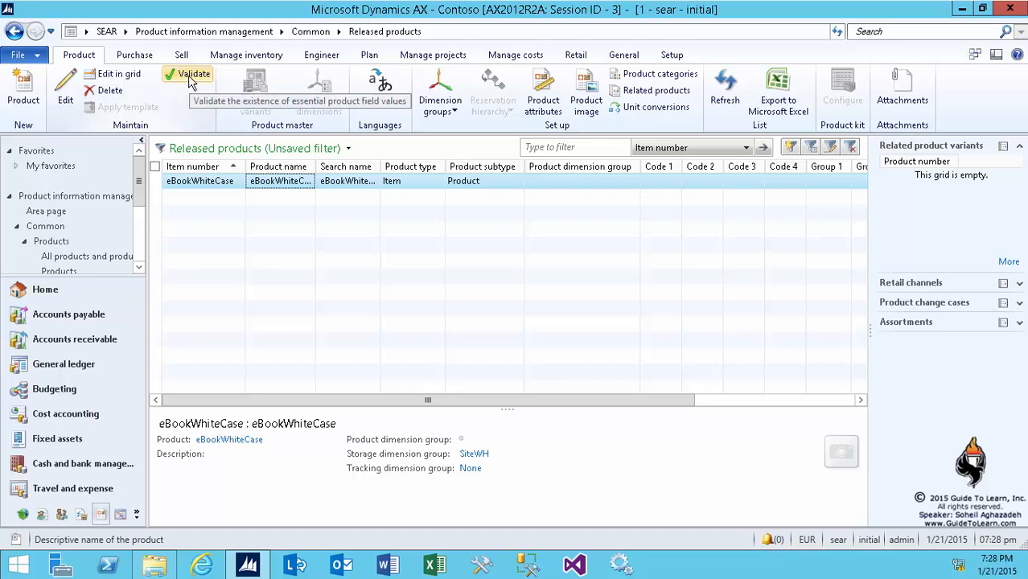
pyautogui.click(193, 74)
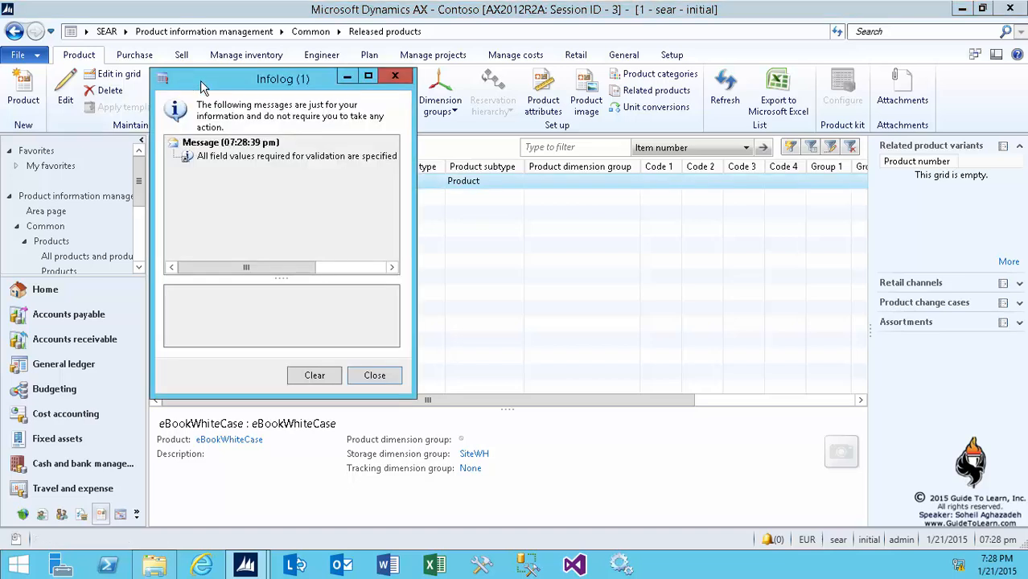
pyautogui.click(296, 154)
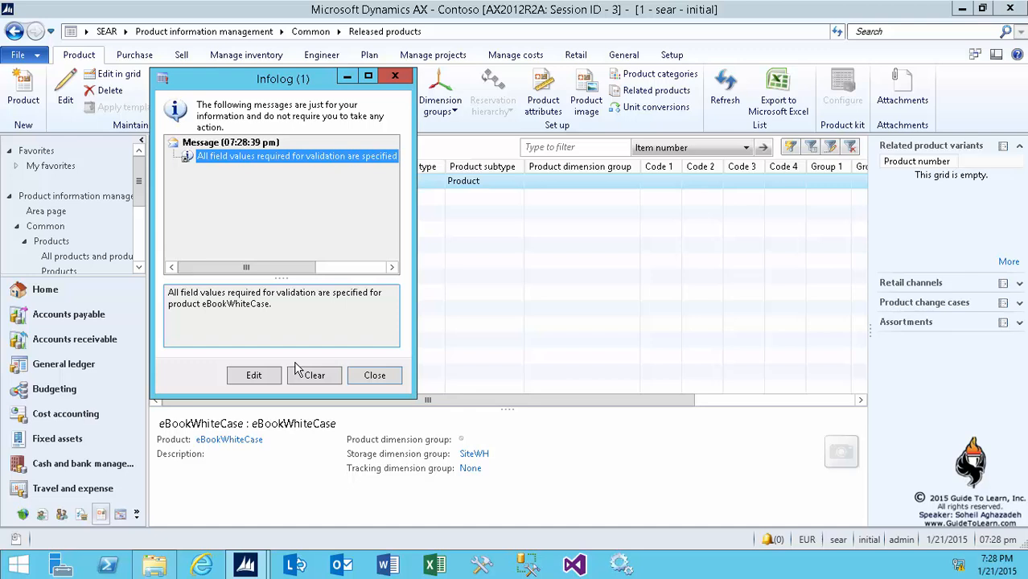
pyautogui.click(375, 375)
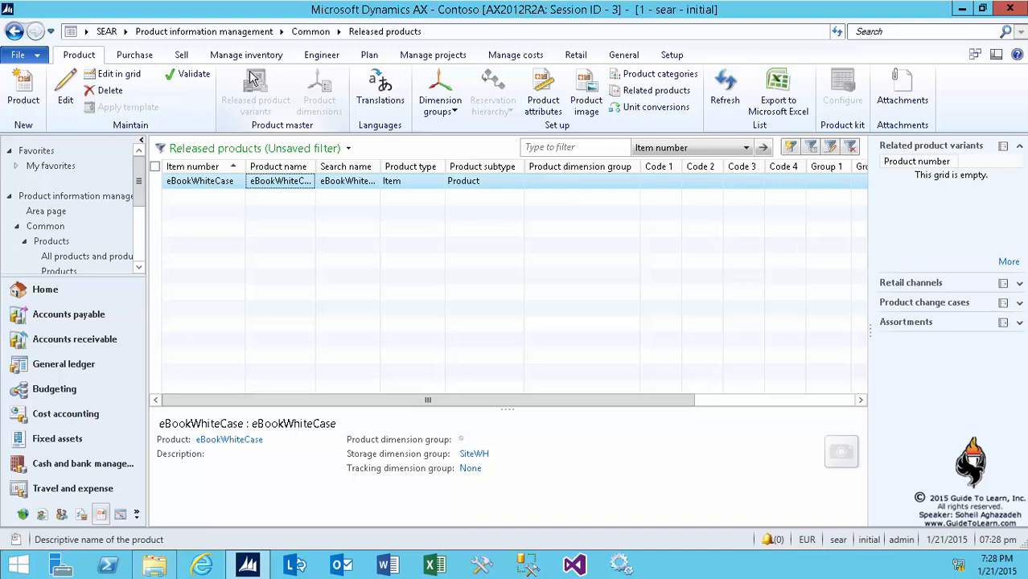
pyautogui.moveTo(238, 39)
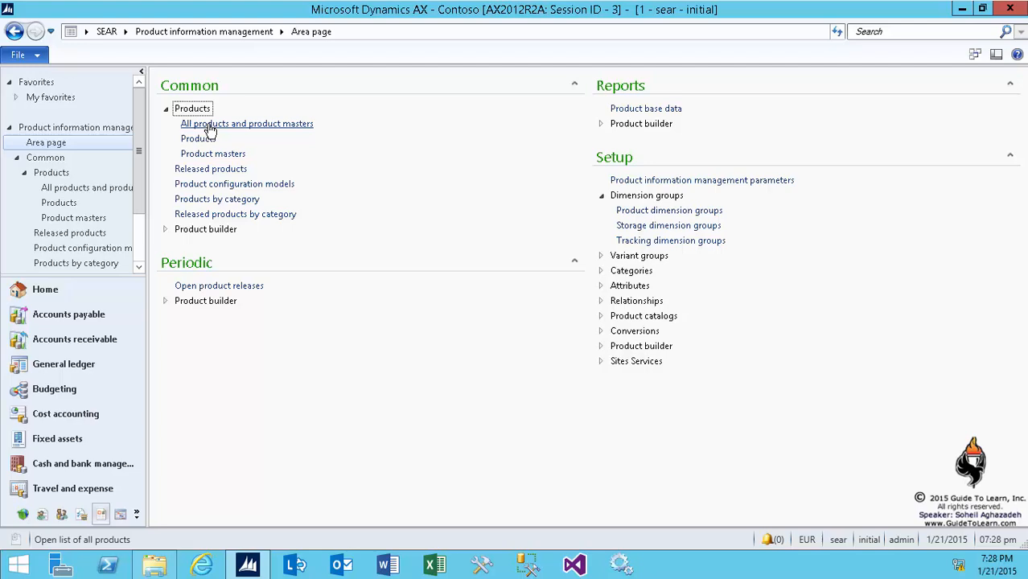
# Confirm eBookWhiteCase is authorized for company SEAR in All products and product masters, then return to Released products.
pyautogui.click(248, 122)
pyautogui.write('ebook')
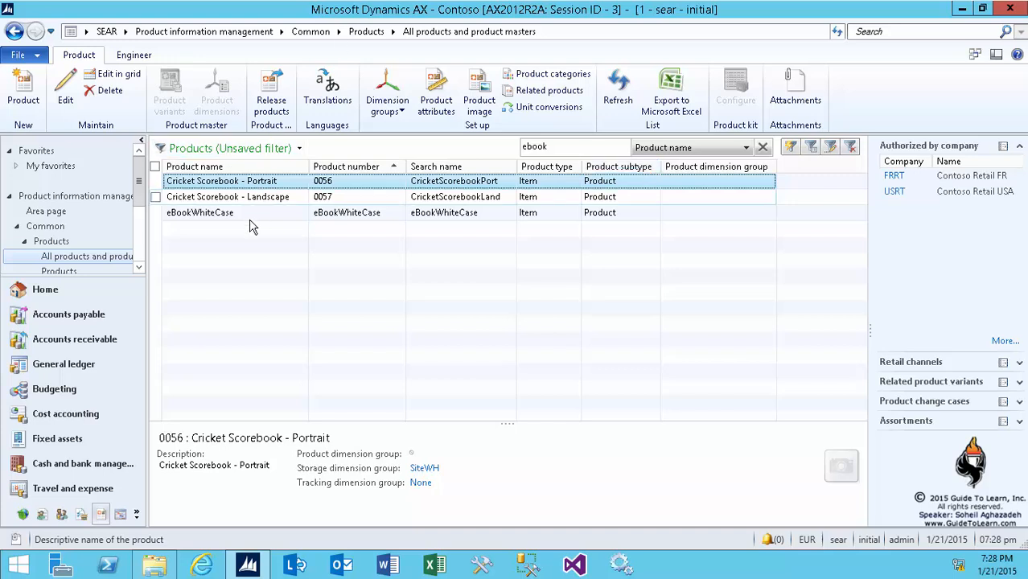
pyautogui.click(199, 212)
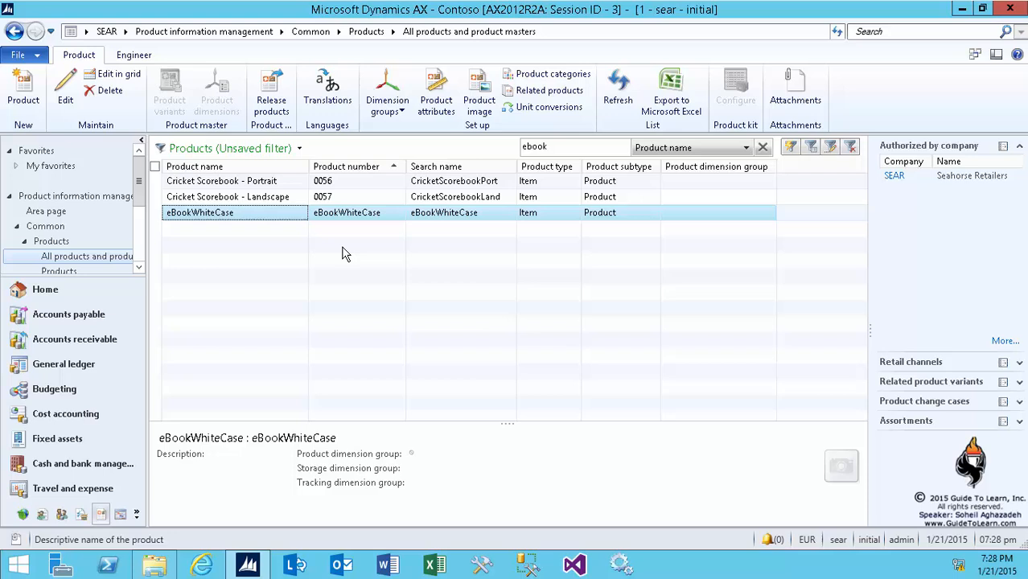
pyautogui.moveTo(382, 253)
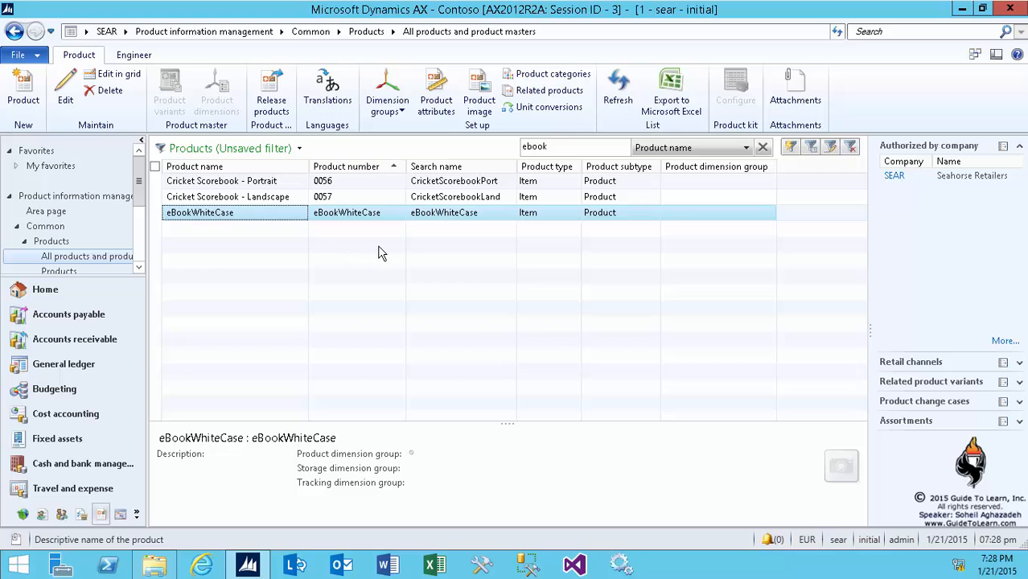
pyautogui.moveTo(367, 247)
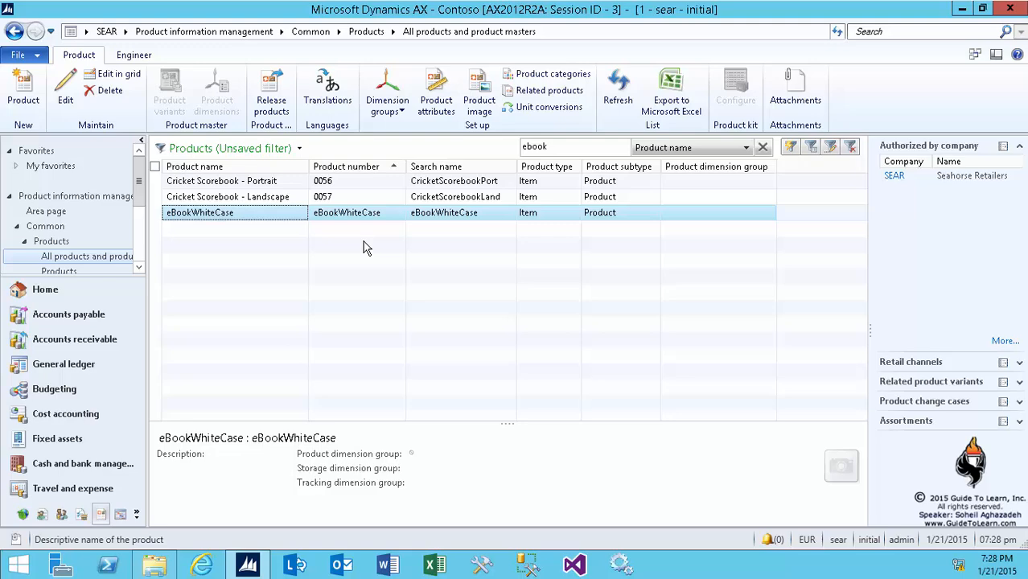
pyautogui.moveTo(251, 159)
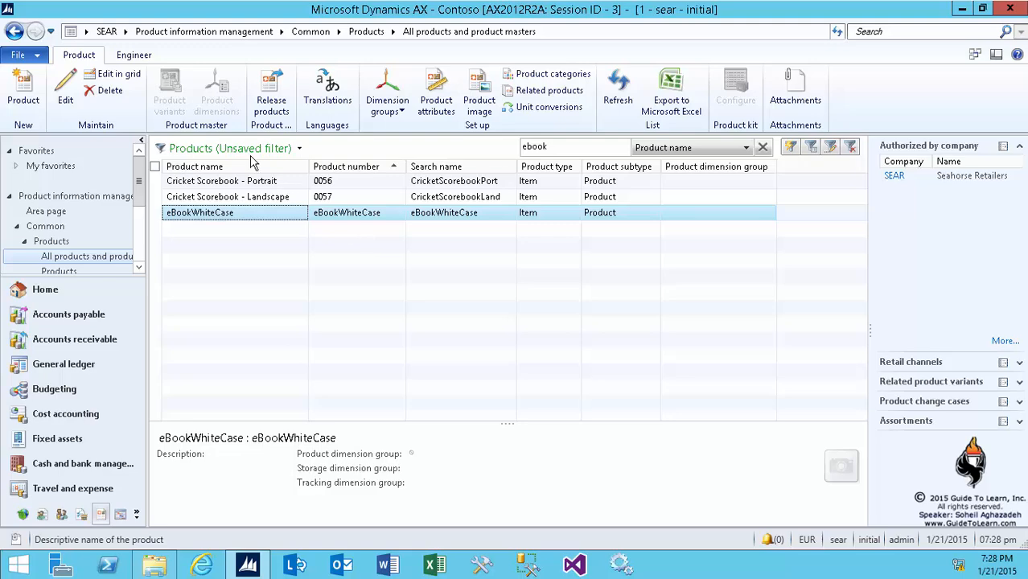
pyautogui.click(45, 142)
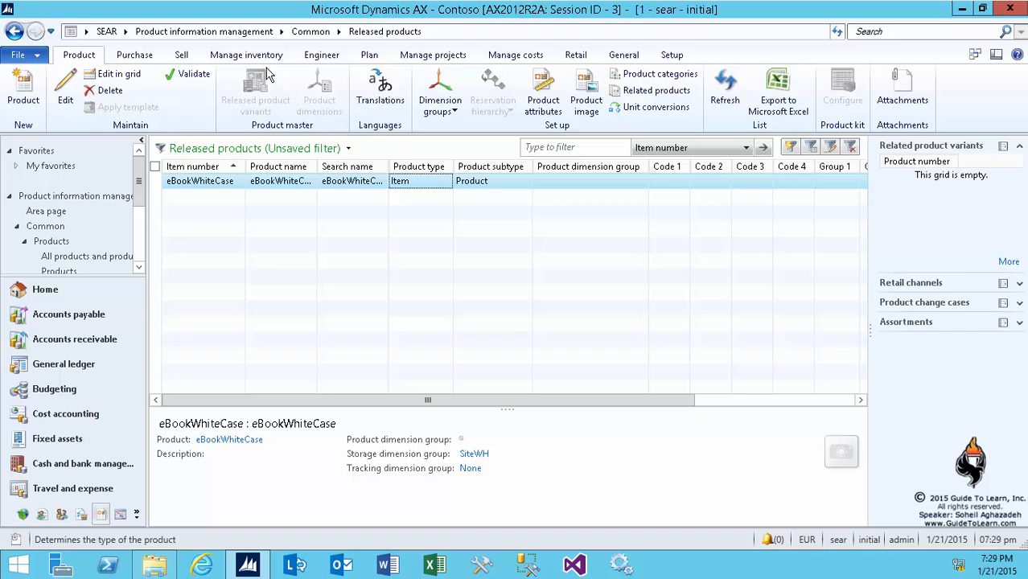
# In Default order settings, set purchase, inventory and sales site to 1 for eBookWhiteCase.
pyautogui.click(251, 55)
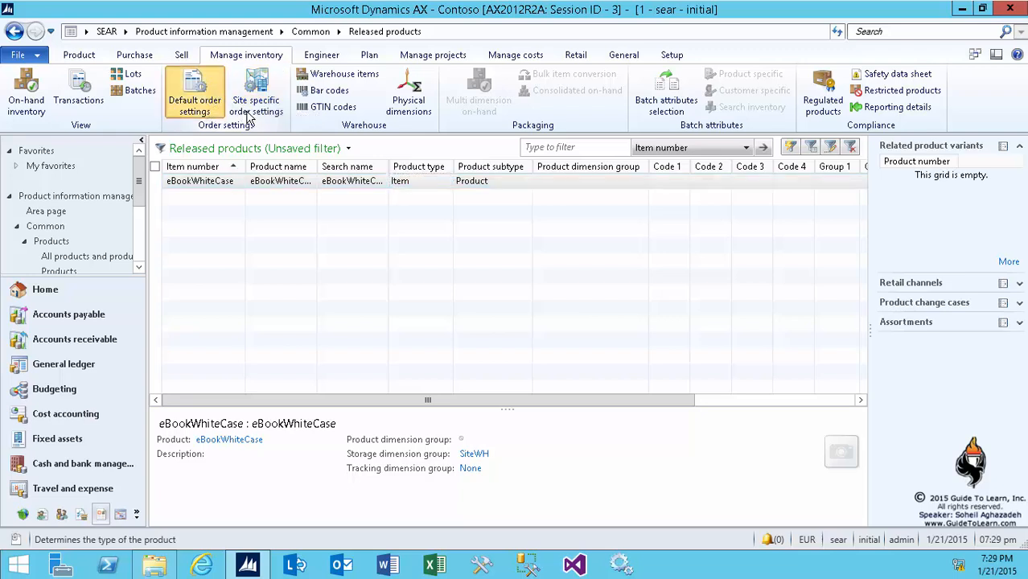
pyautogui.click(195, 88)
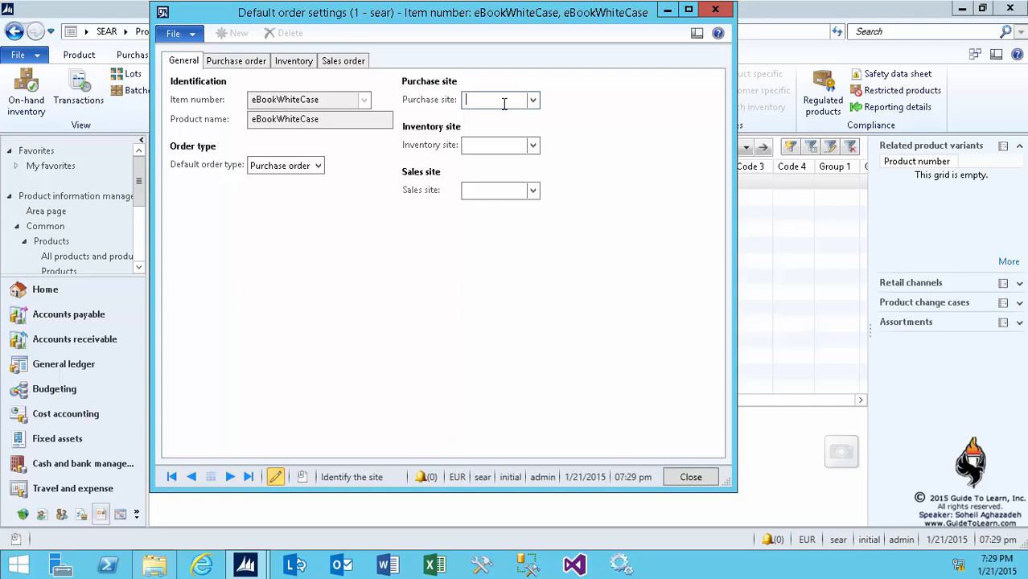
pyautogui.write('1')
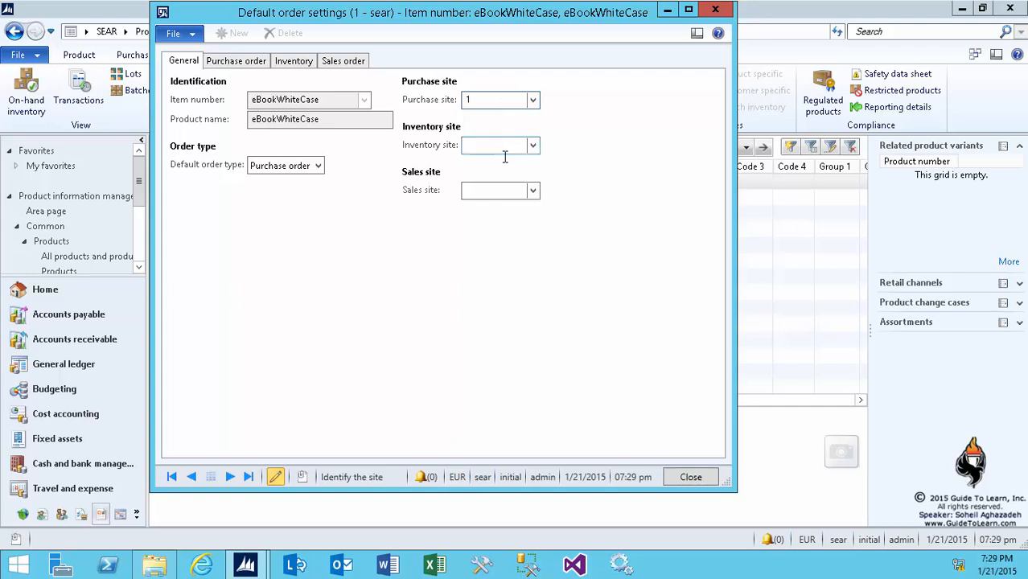
pyautogui.moveTo(505, 148)
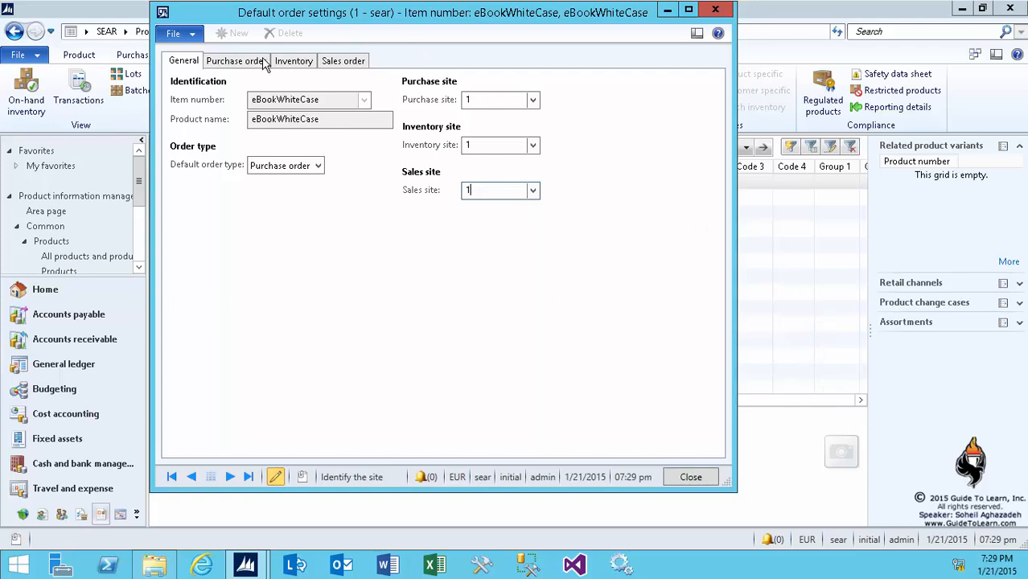
pyautogui.click(243, 61)
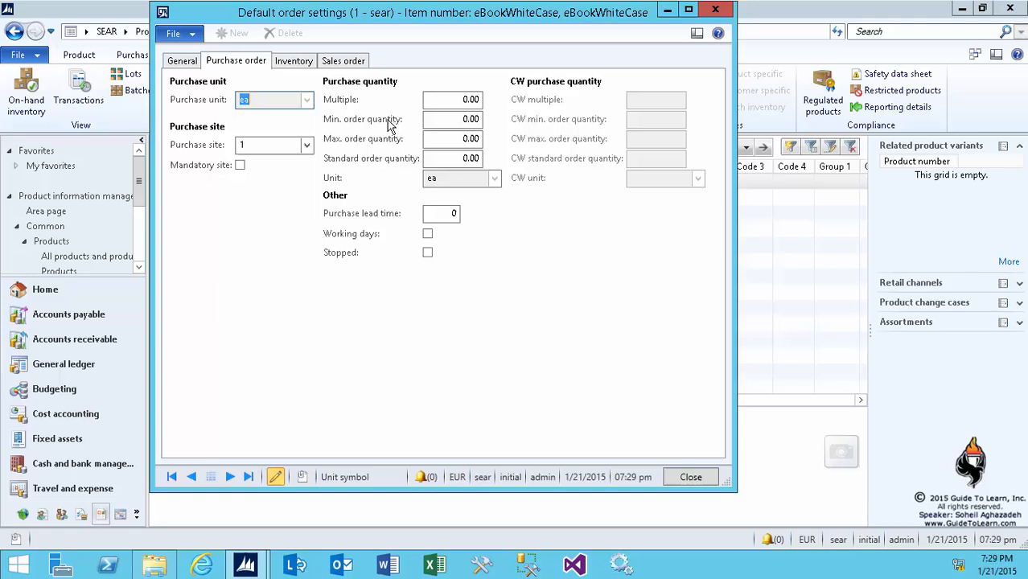
pyautogui.moveTo(402, 109)
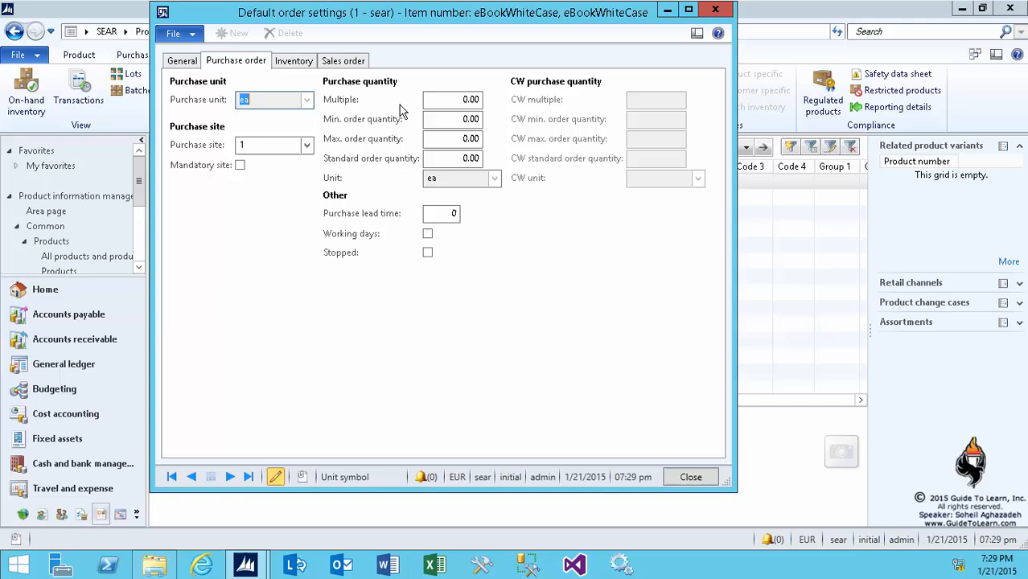
# Review the inventory and sales order defaults showing site 1, then return to General and close the form.
pyautogui.click(293, 61)
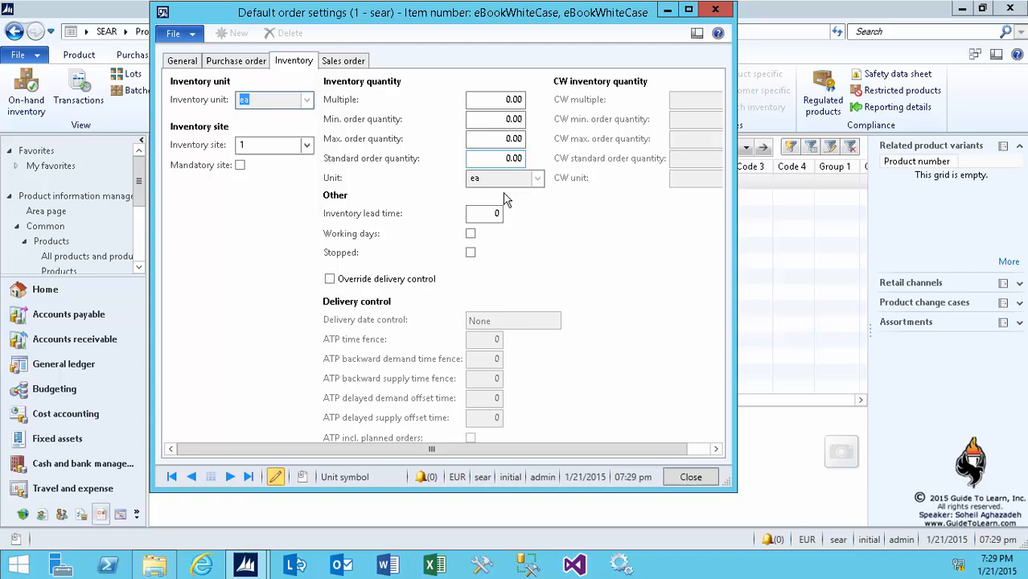
pyautogui.click(343, 61)
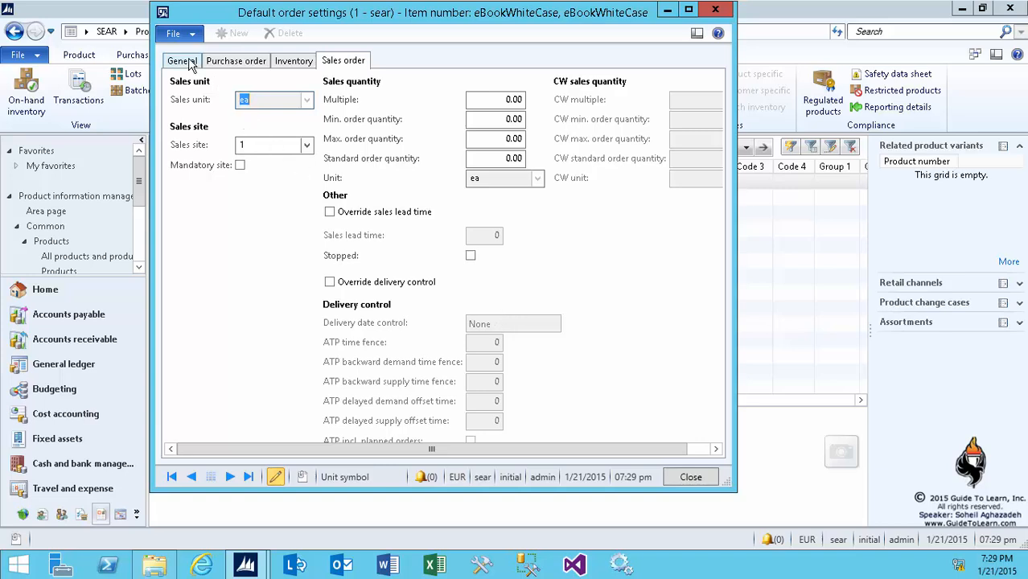
pyautogui.click(187, 61)
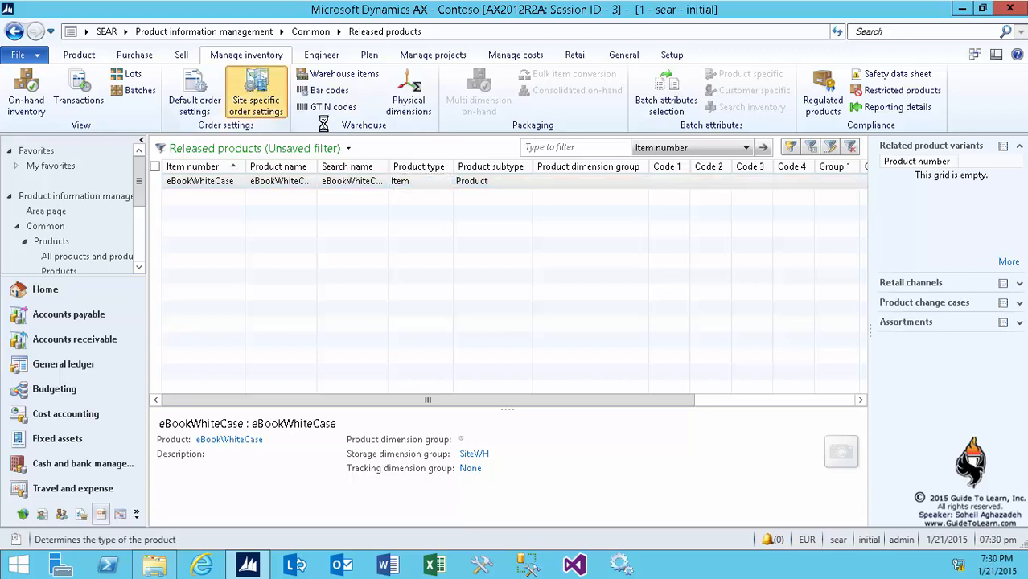
# Add site-specific order settings for site 1 with warehouse 100 for purchase, inventory and sales, and review each tab.
pyautogui.click(255, 89)
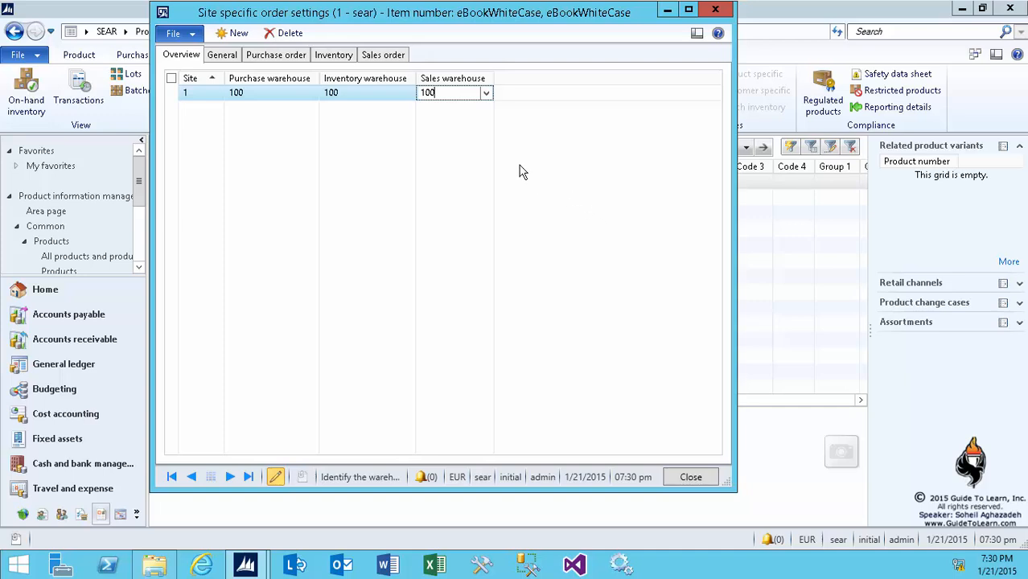
pyautogui.click(222, 54)
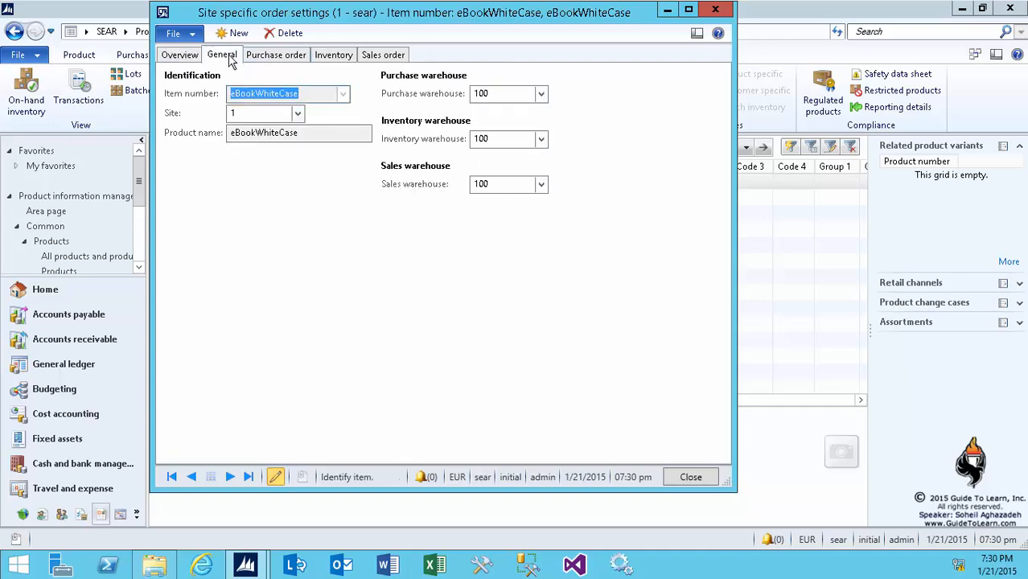
pyautogui.click(277, 55)
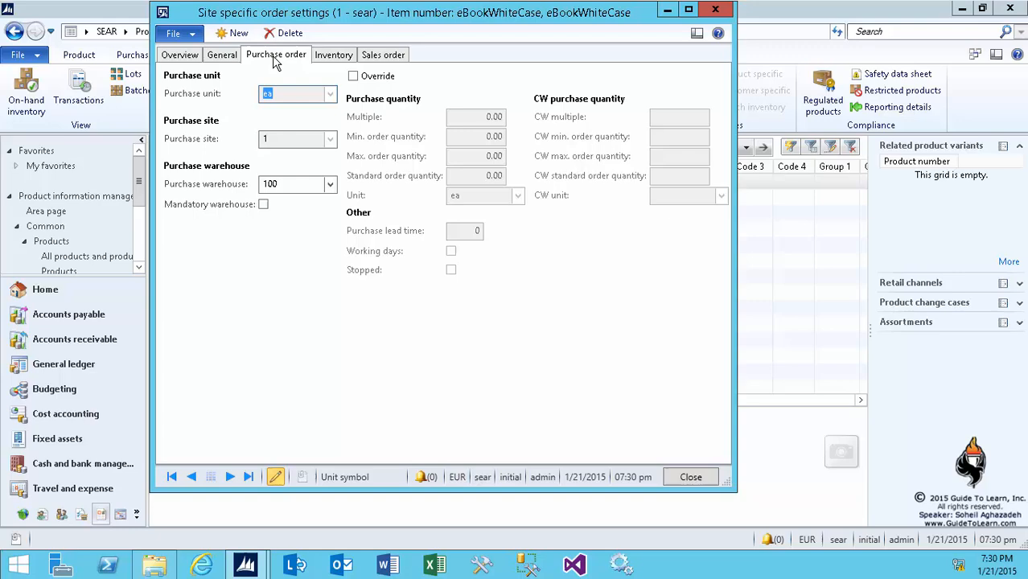
pyautogui.click(334, 55)
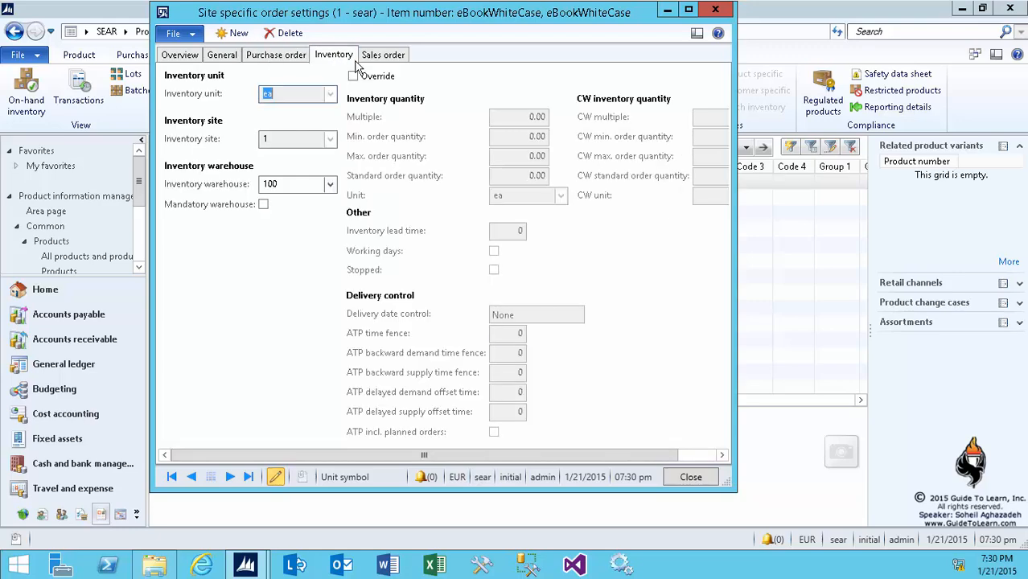
pyautogui.click(383, 54)
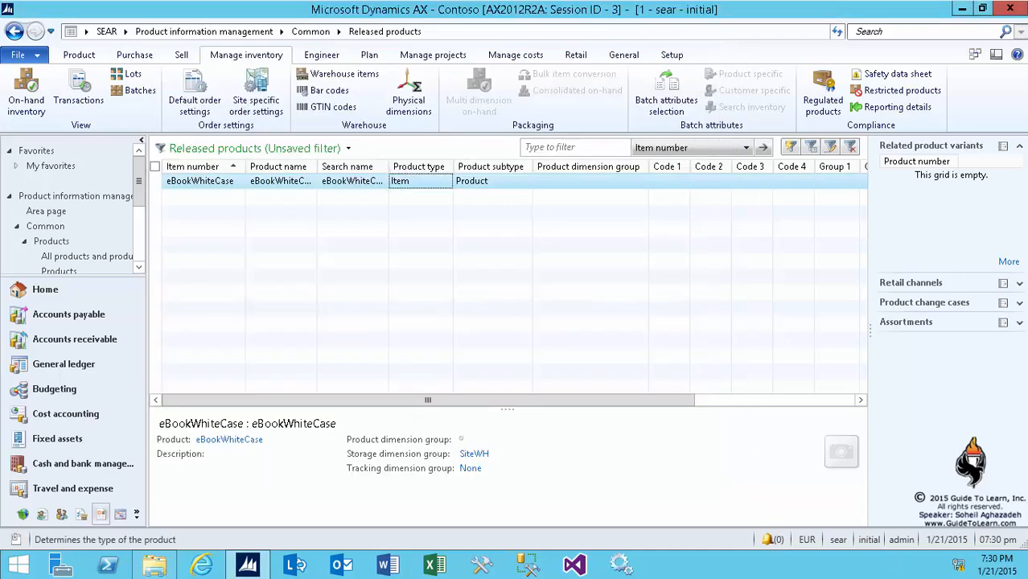
pyautogui.moveTo(296, 212)
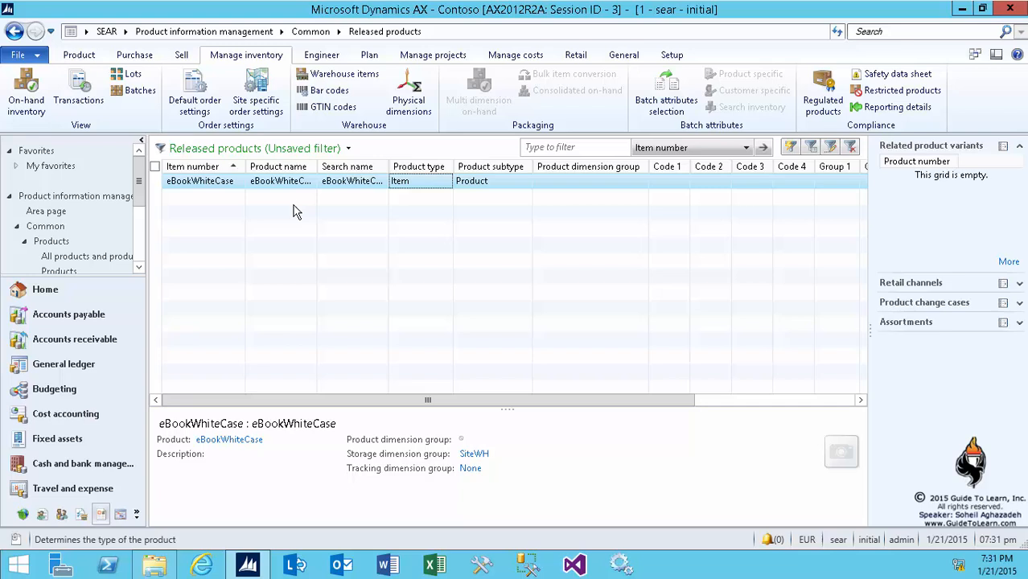
# Open the eBookWhiteCase Released product details form in edit mode.
pyautogui.click(76, 54)
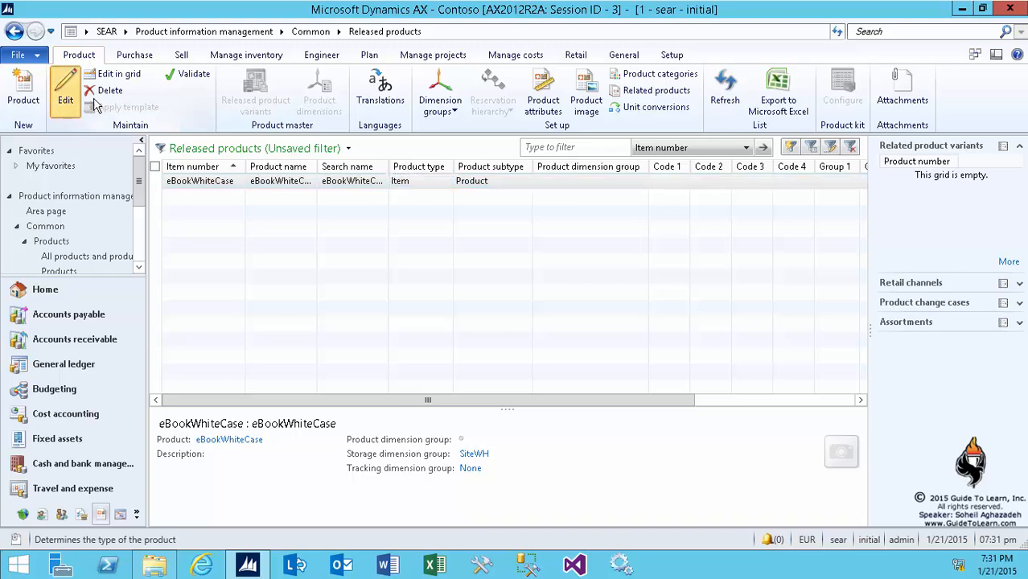
pyautogui.click(64, 84)
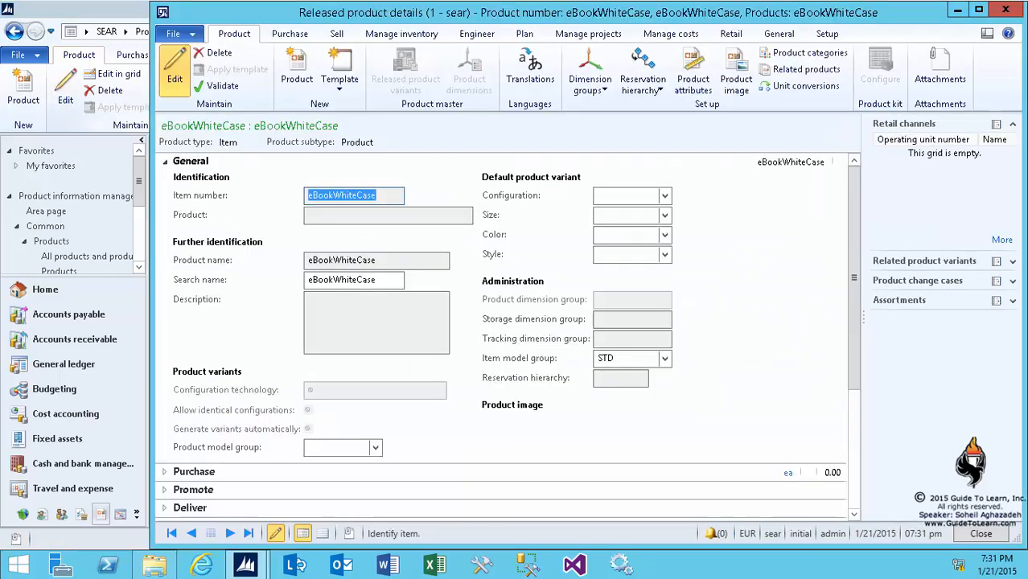
pyautogui.moveTo(985, 29)
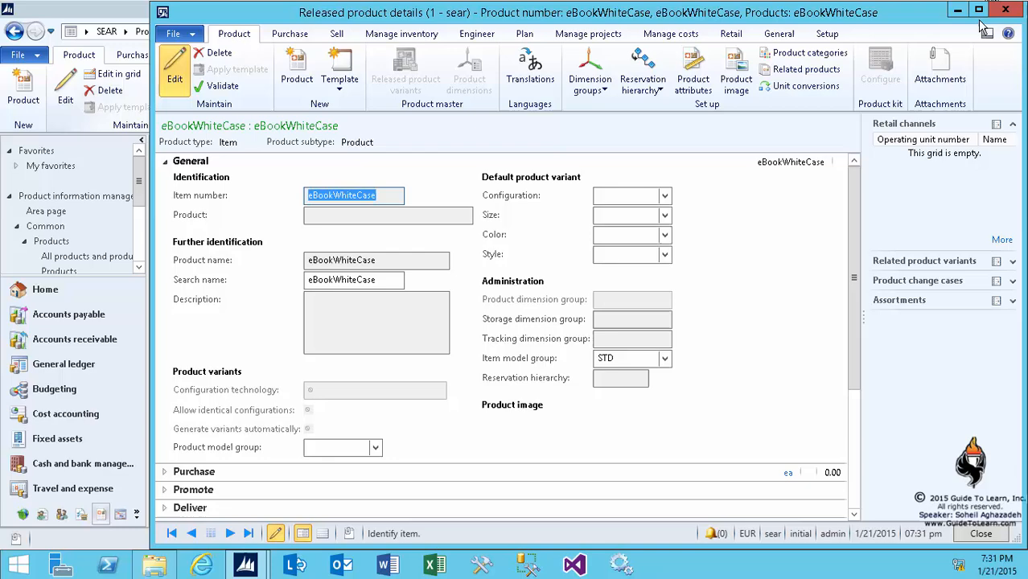